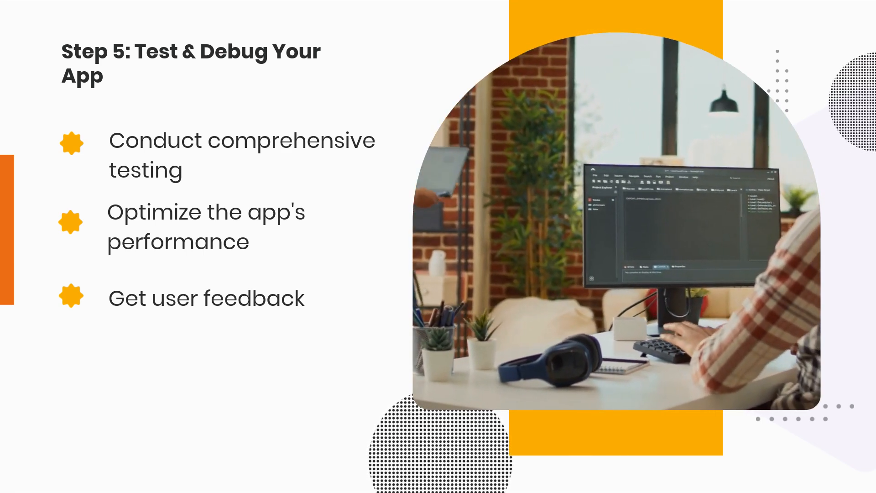
key(Right)
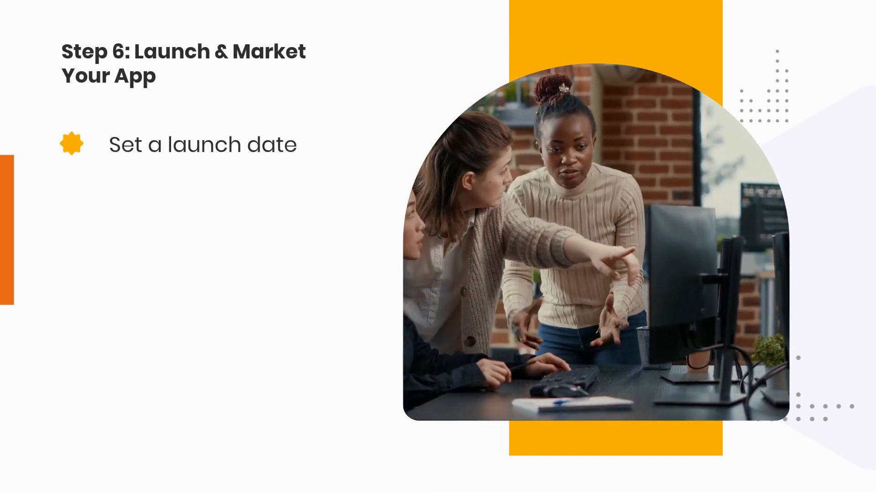